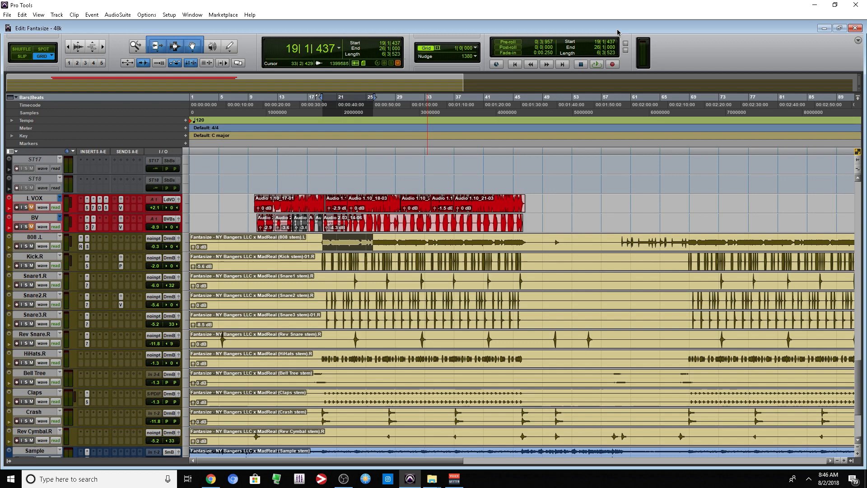
Review the 808 track's plug-in choices and the Setup preferences
{"action": "scroll", "scroll_direction": "down", "scroll_amount": 3}
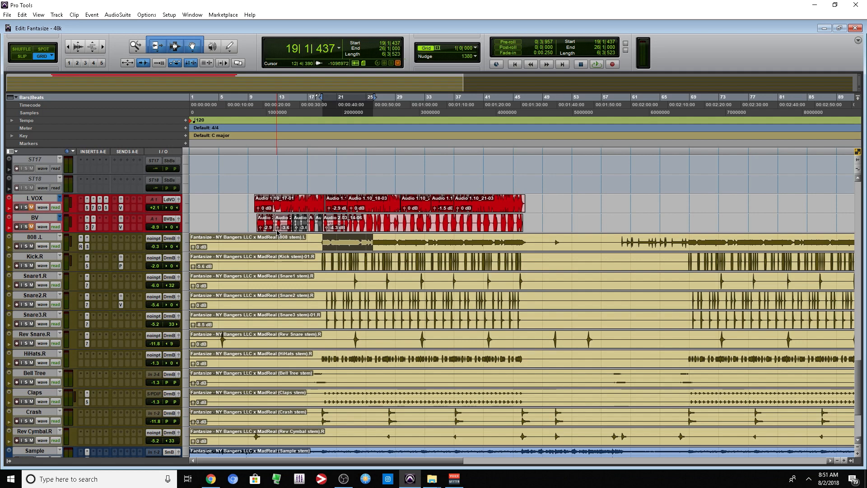
{"action": "left_click", "coordinate": [86, 238]}
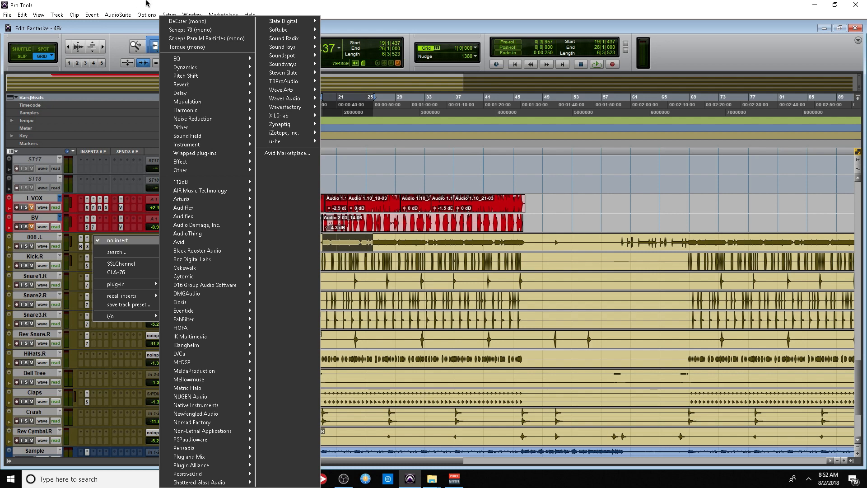
{"action": "left_click", "coordinate": [169, 14]}
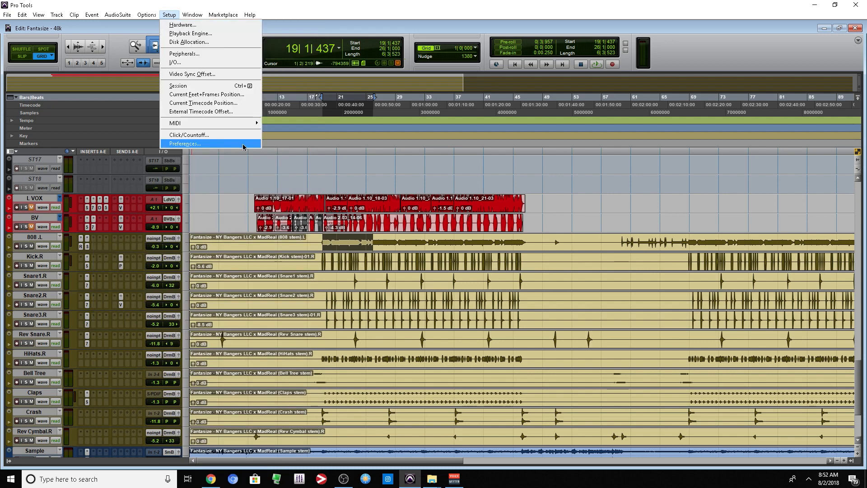
{"action": "left_click", "coordinate": [184, 144]}
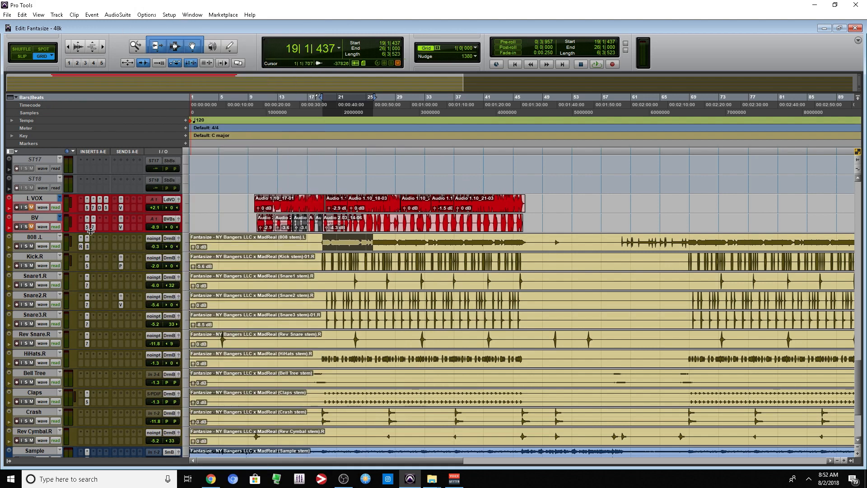
Insert the dbx-160 (mono) compressor on the 808 track via plug-in search for 'dbx'
{"action": "left_click", "coordinate": [79, 238]}
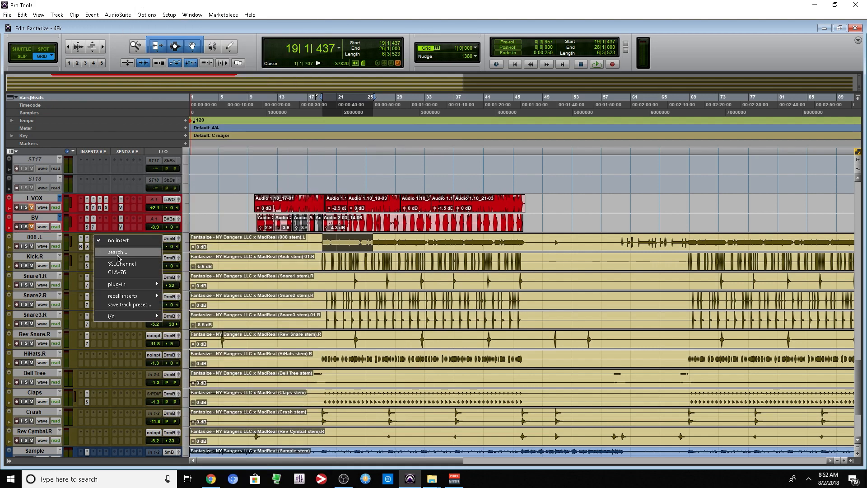
{"action": "left_click", "coordinate": [116, 252]}
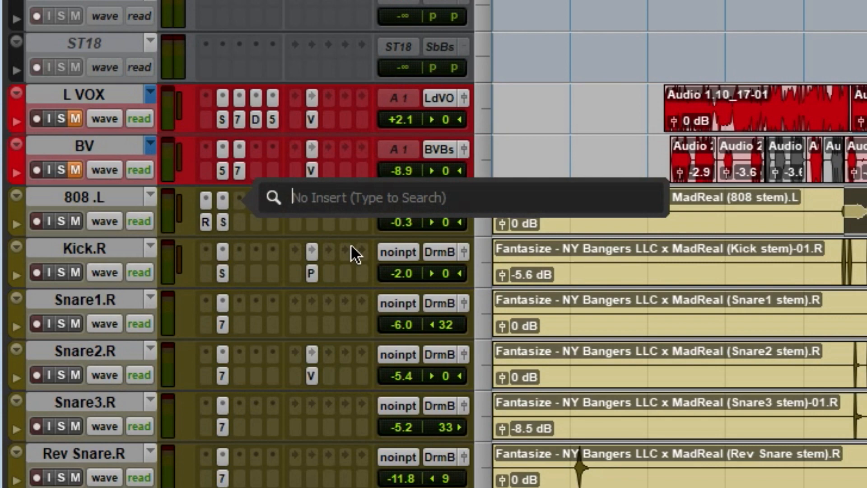
{"action": "type", "text": "dbx"}
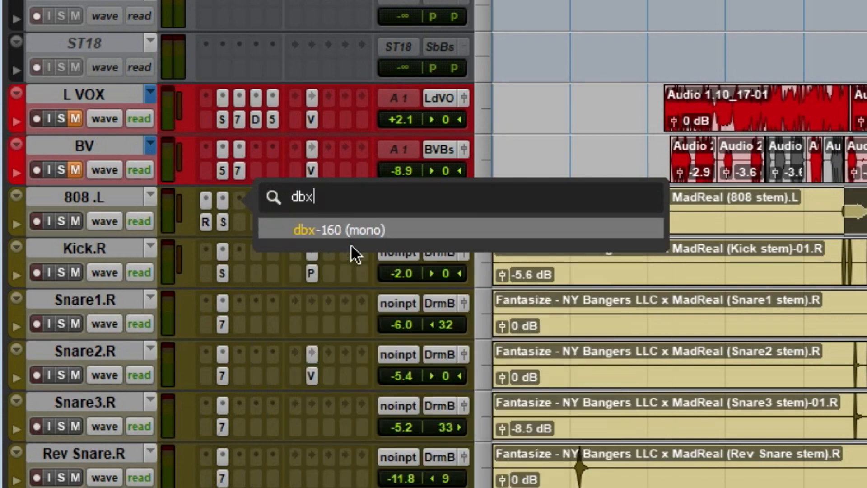
{"action": "left_click", "coordinate": [337, 229]}
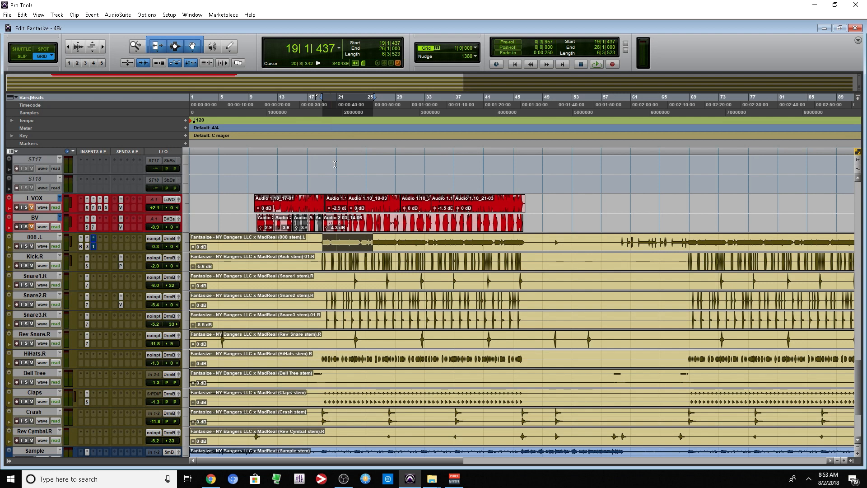
Check the 808 track's output routing and begin a new track
{"action": "left_click", "coordinate": [171, 247]}
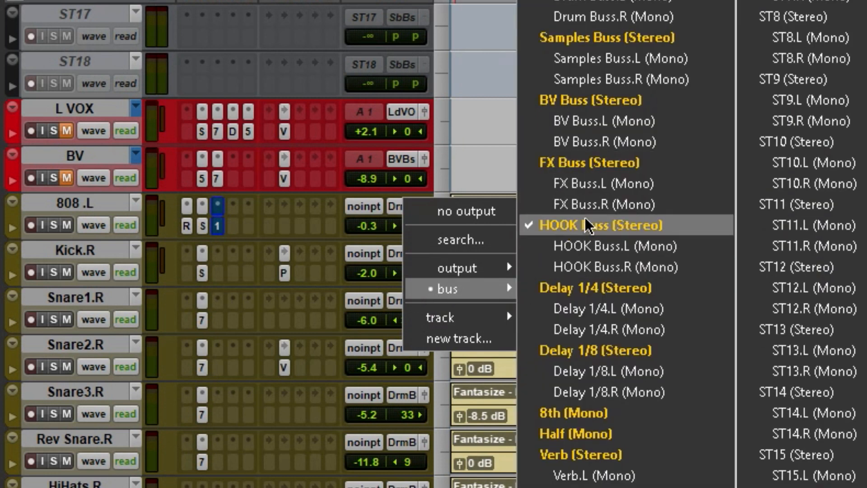
{"action": "left_click", "coordinate": [459, 338]}
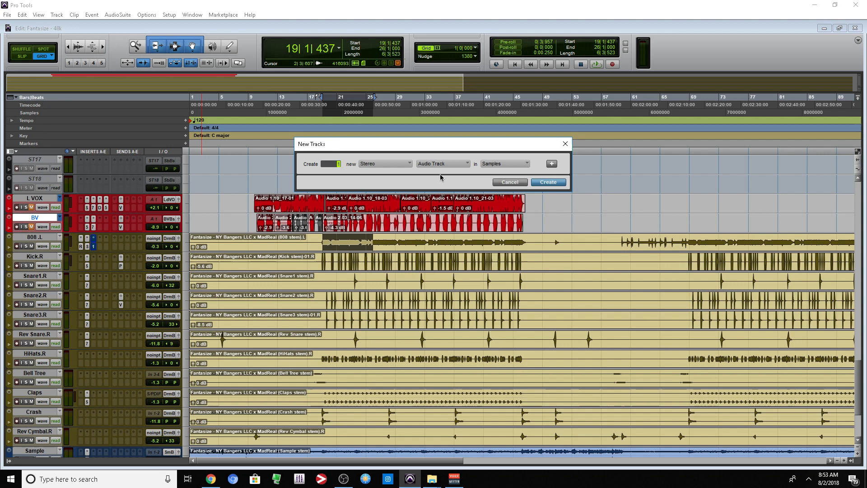
Create a new stereo Master Fader track, Master 2
{"action": "left_click", "coordinate": [443, 163]}
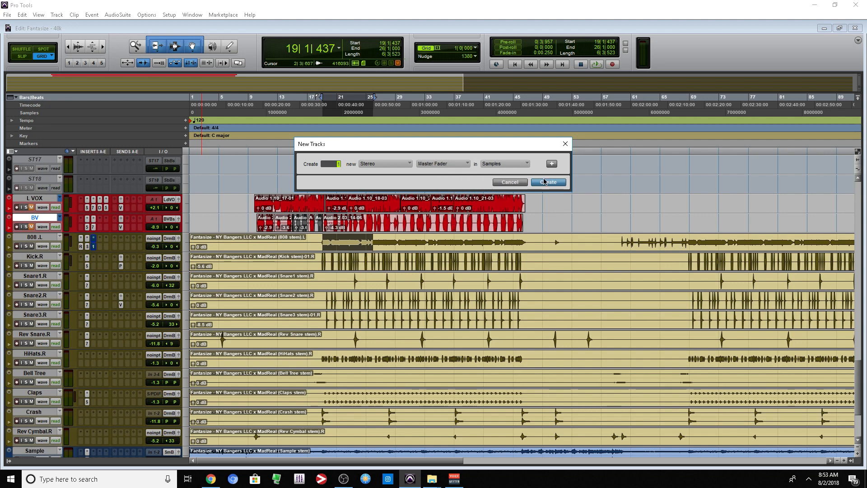
{"action": "left_click", "coordinate": [548, 182]}
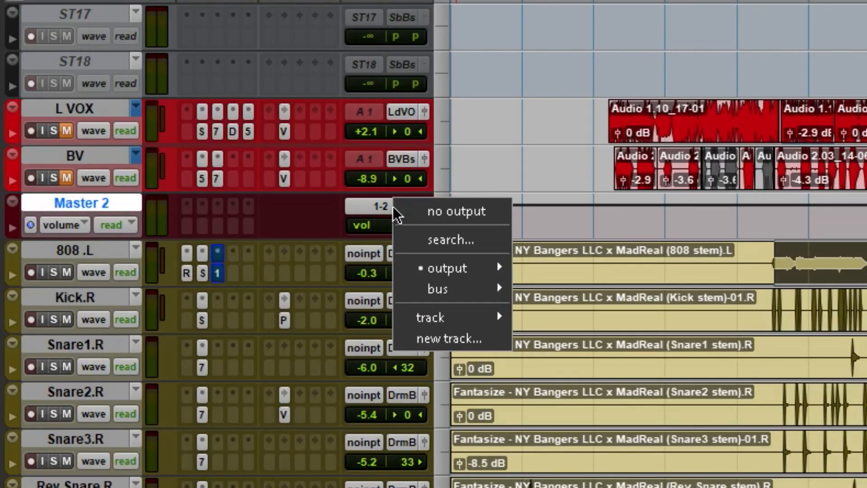
{"action": "mouse_move", "coordinate": [448, 269]}
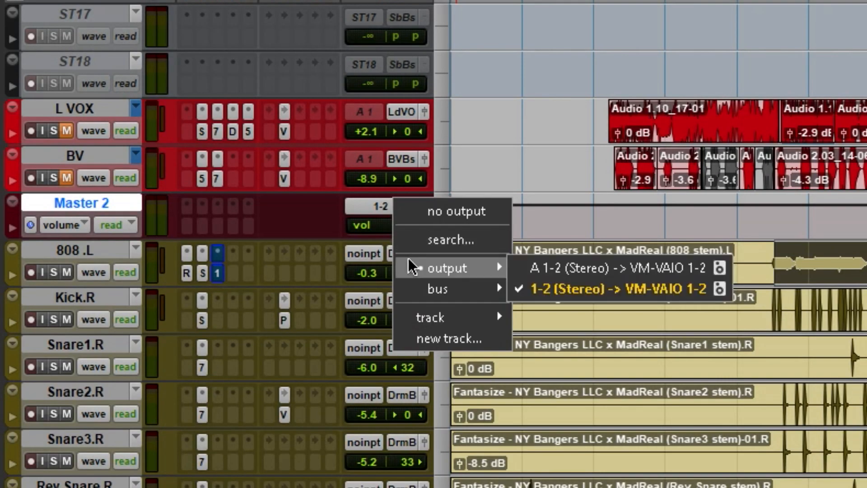
{"action": "mouse_move", "coordinate": [603, 268]}
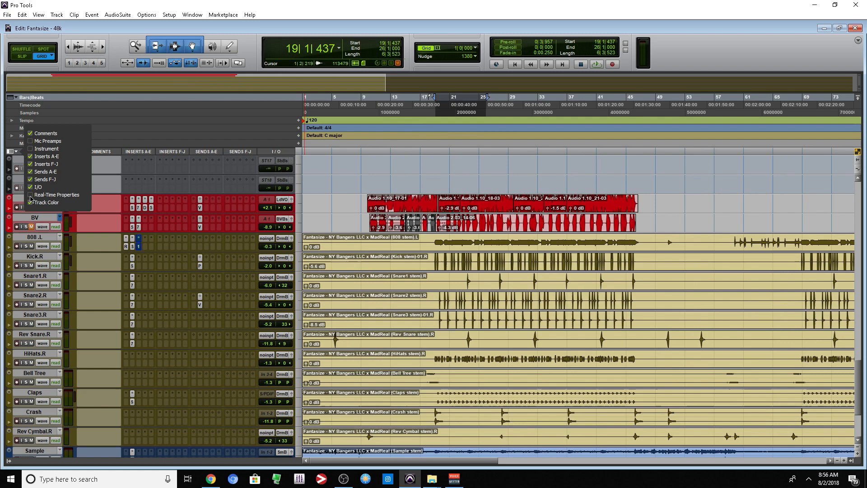
{"action": "mouse_move", "coordinate": [46, 141]}
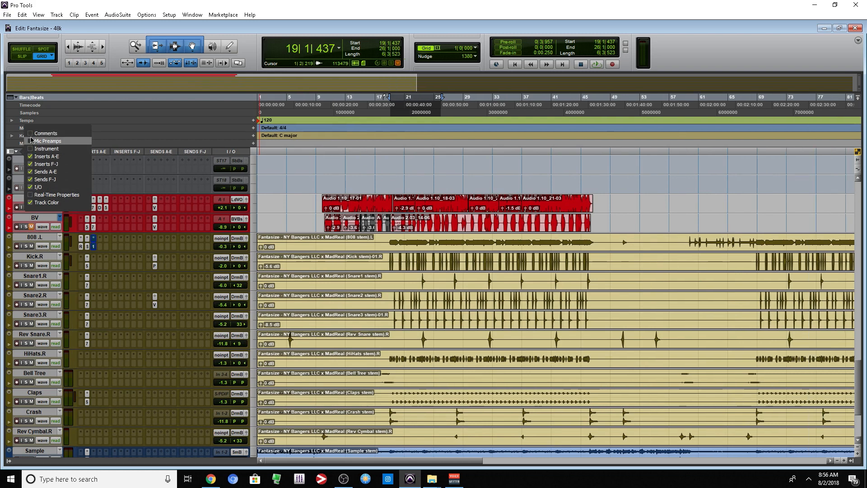
Show Inserts F-J, Sends F-J and Track Color in the edit window, hiding Comments
{"action": "left_click", "coordinate": [47, 201]}
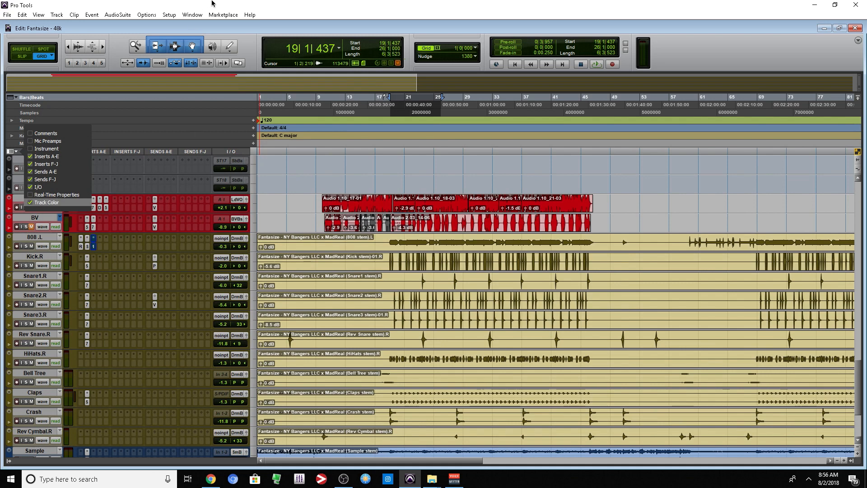